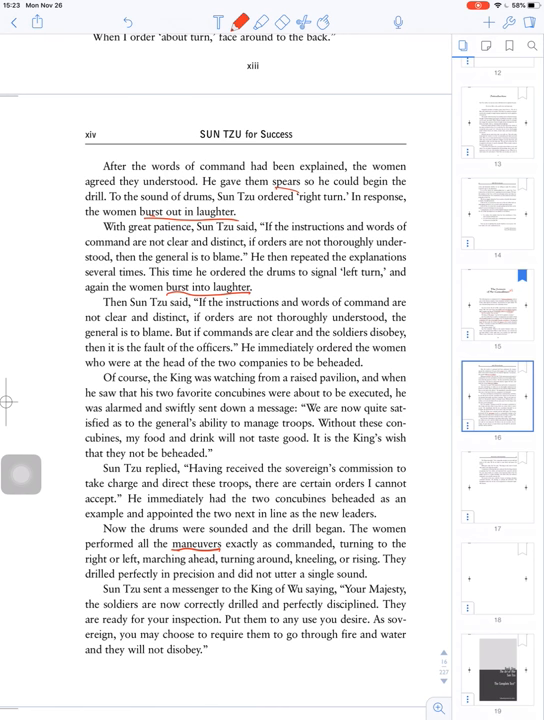
Underline 'a raised pavilion' on page xiv in red ink.
drag(290, 379, 355, 385)
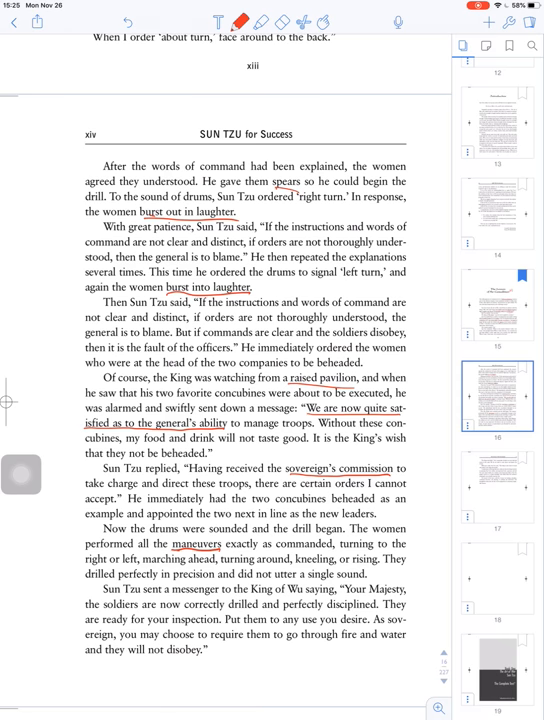
Underline 'direct these troops', 'certain orders I cannot', 'two next in line' and 'new leaders' in red.
drag(163, 497, 245, 497)
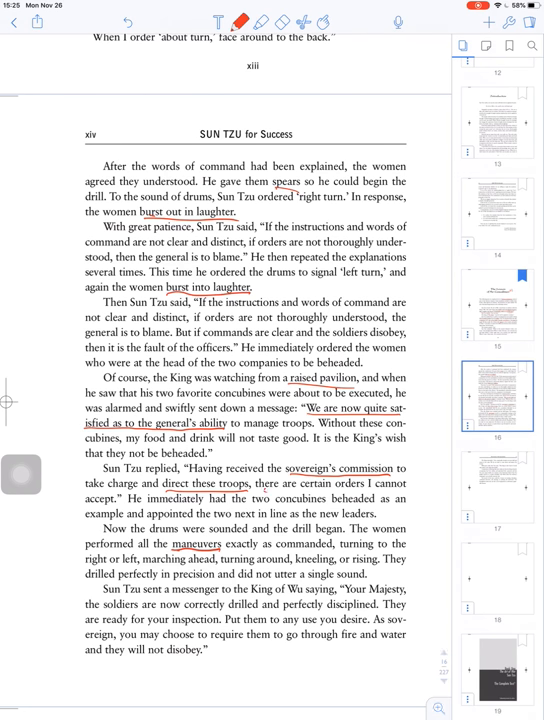
drag(265, 491, 400, 490)
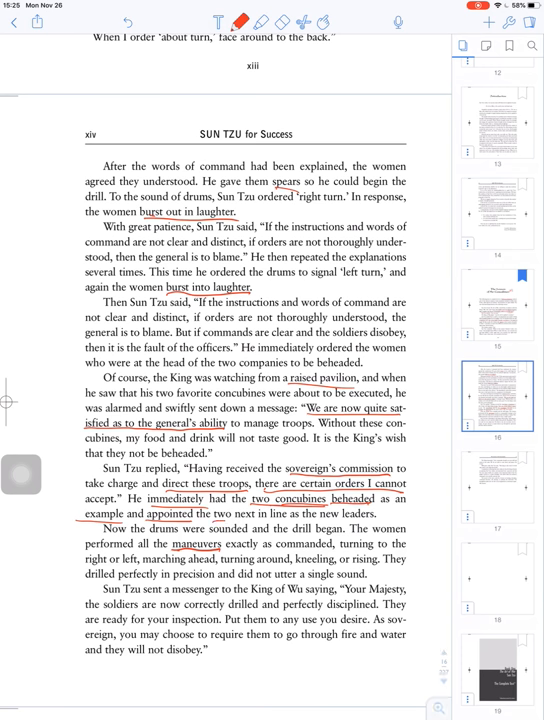
drag(143, 521, 285, 521)
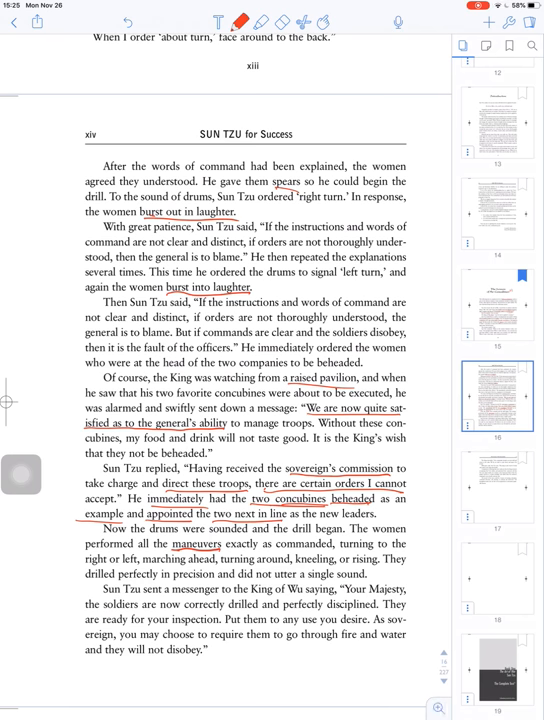
drag(319, 519, 371, 519)
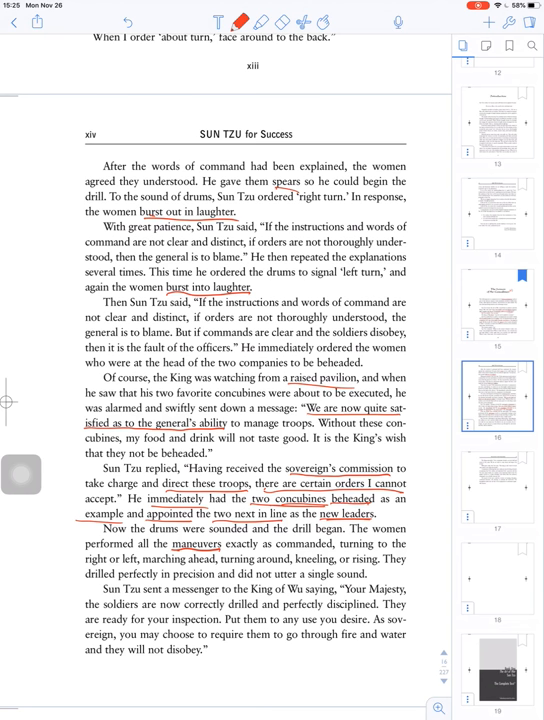
drag(130, 535, 182, 537)
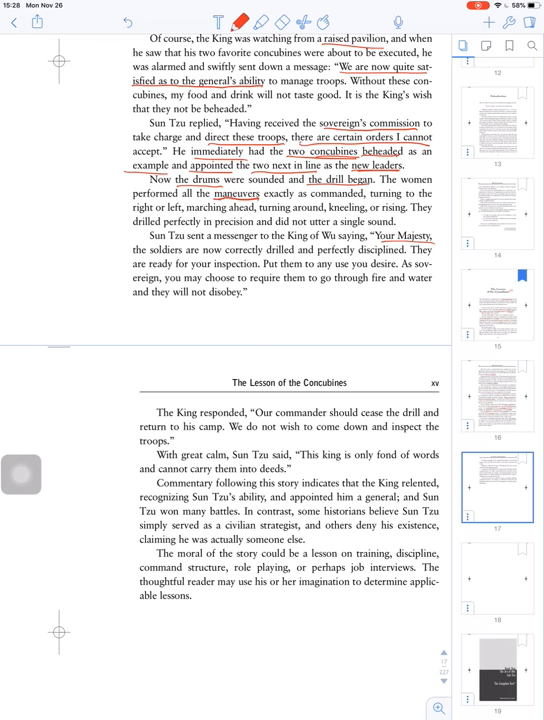
Scroll to page xv, 'The Lesson of the Concubines'.
scroll(up, 3)
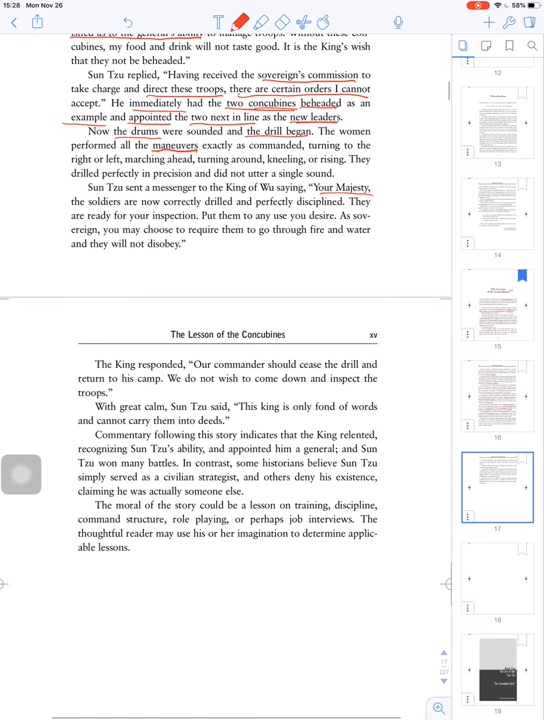